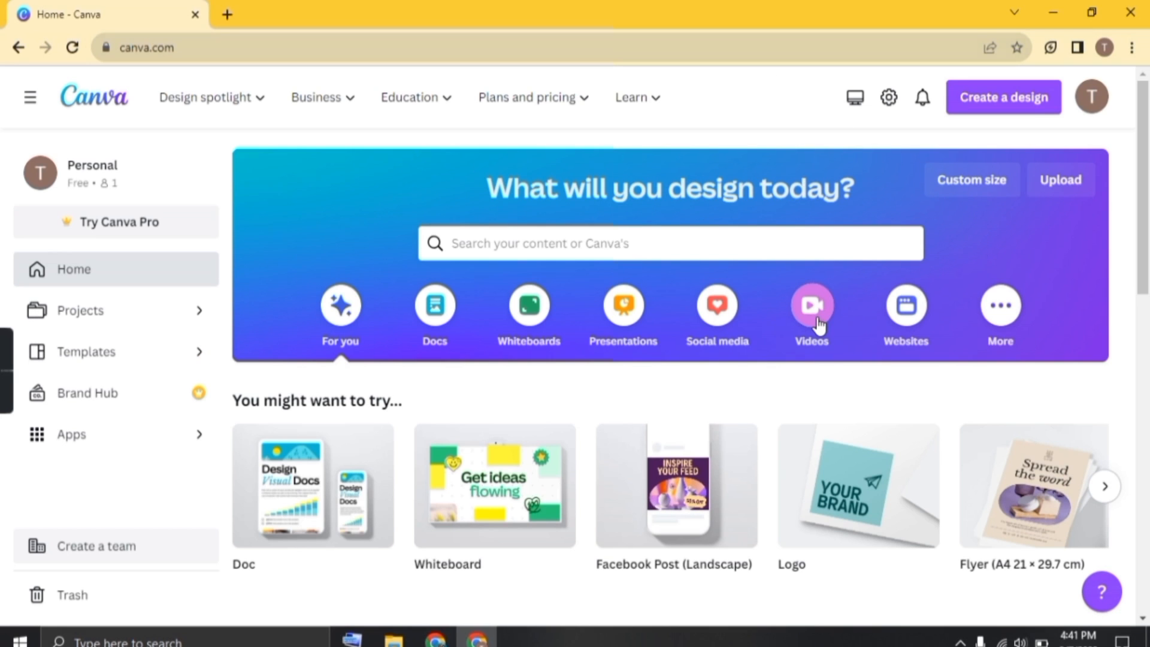
Create a blank 1920×1080 video design from the Videos options.
click(811, 307)
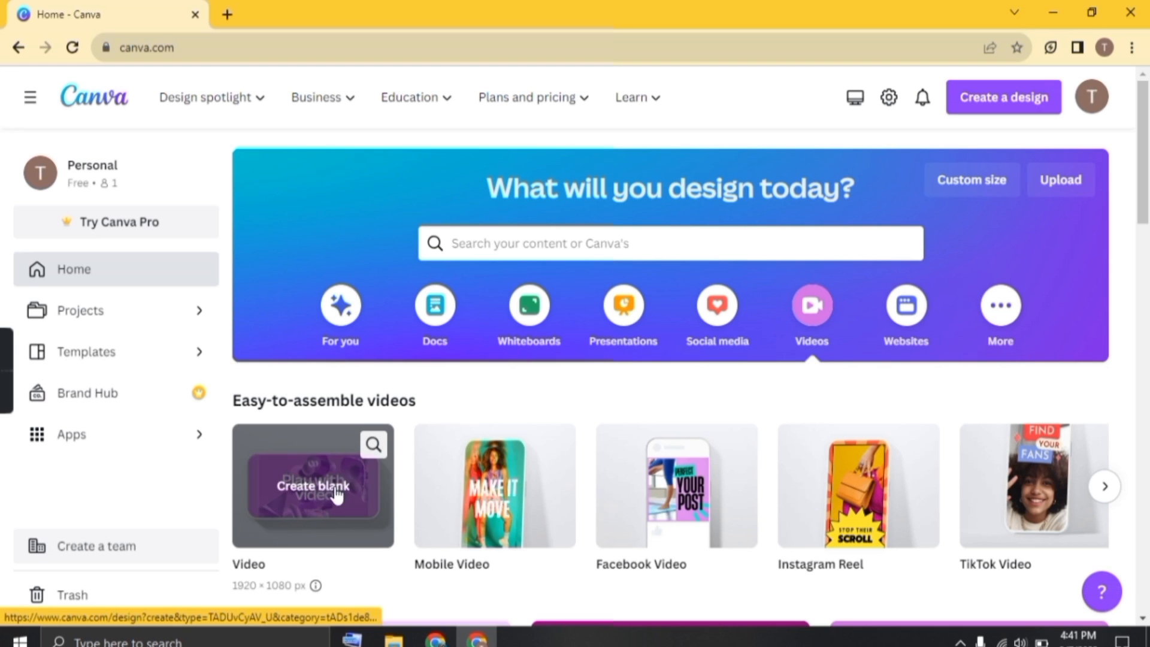
click(313, 486)
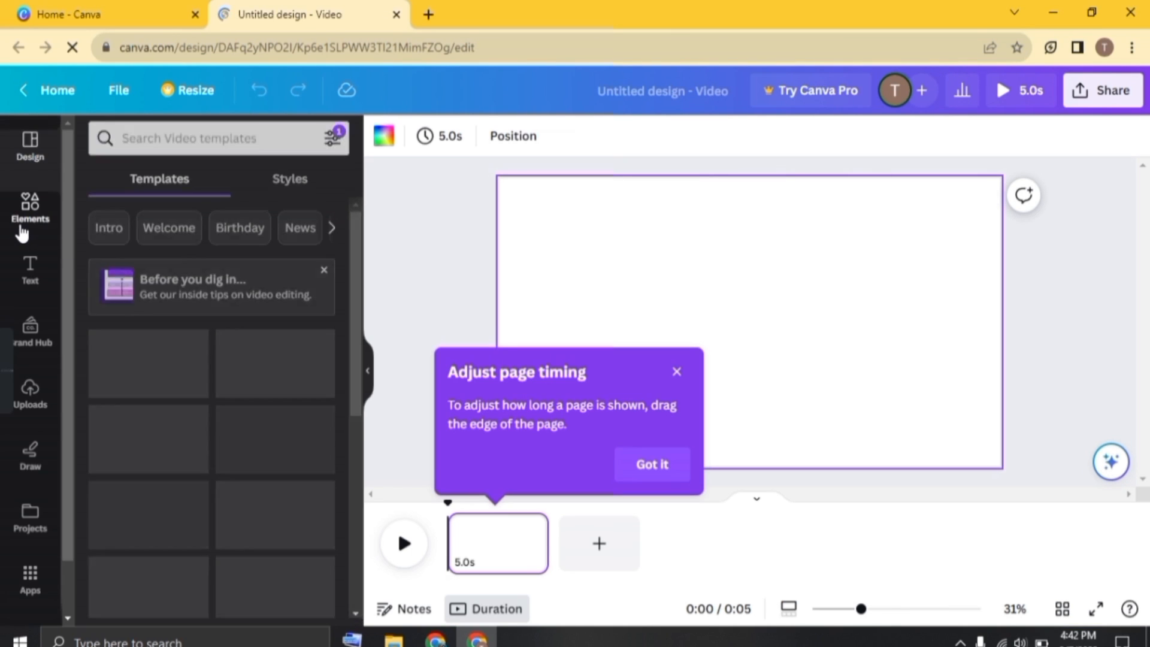
Add the sunny tree-and-deer landscape graphic from a 'landscape' Elements search.
click(29, 209)
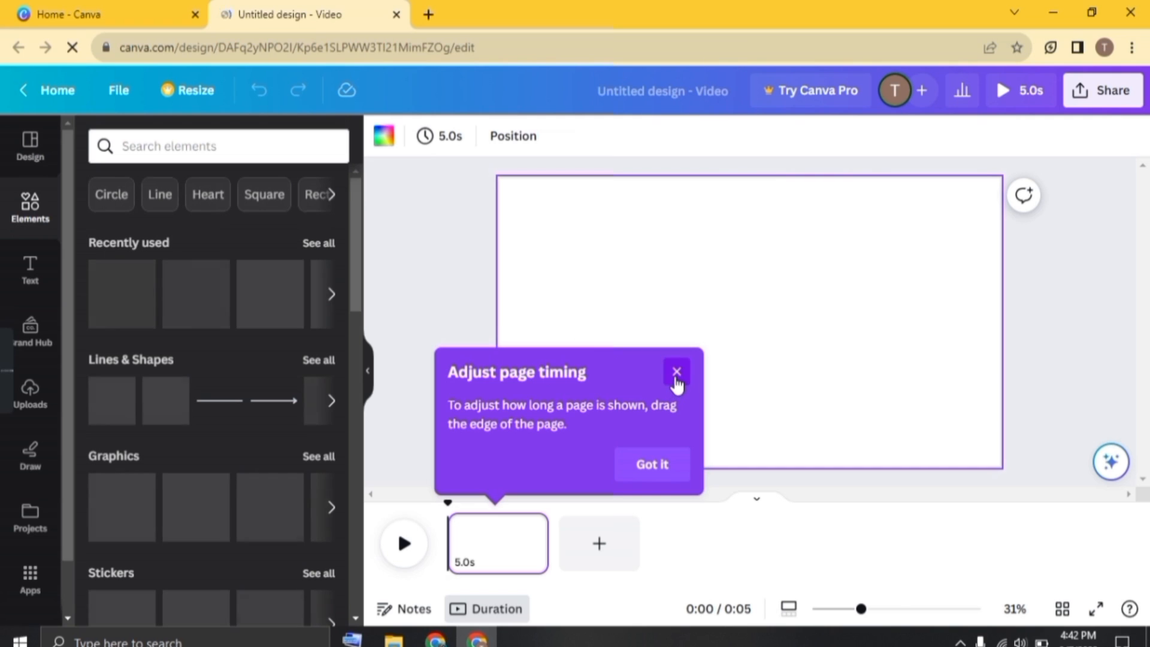
click(676, 372)
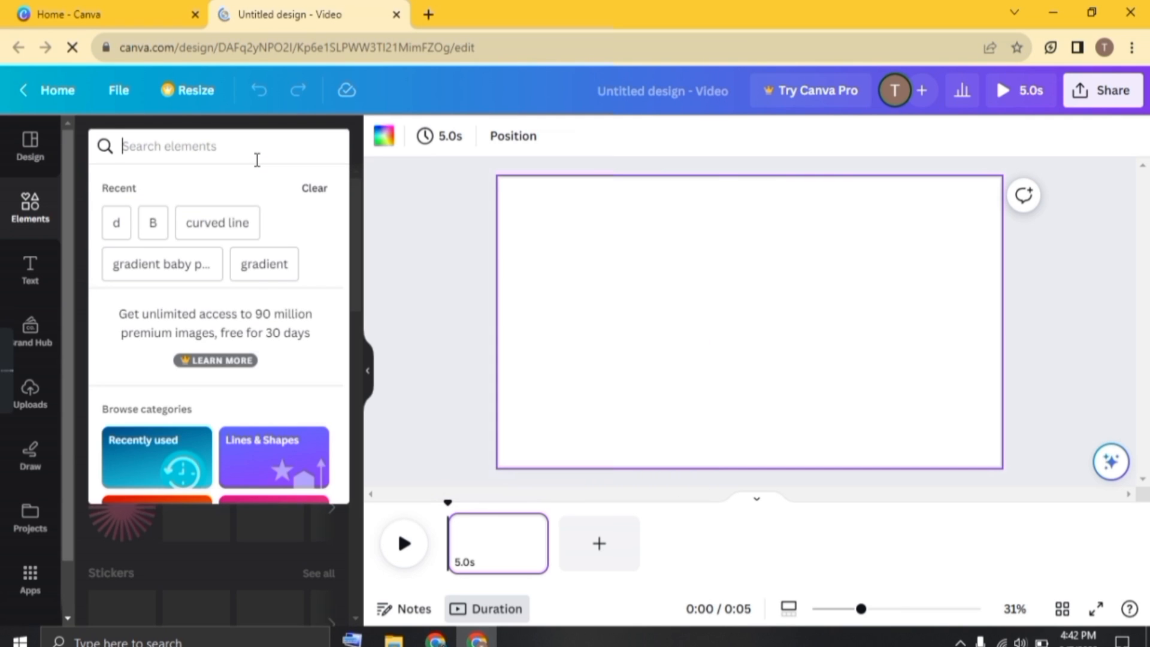
text(landscape)
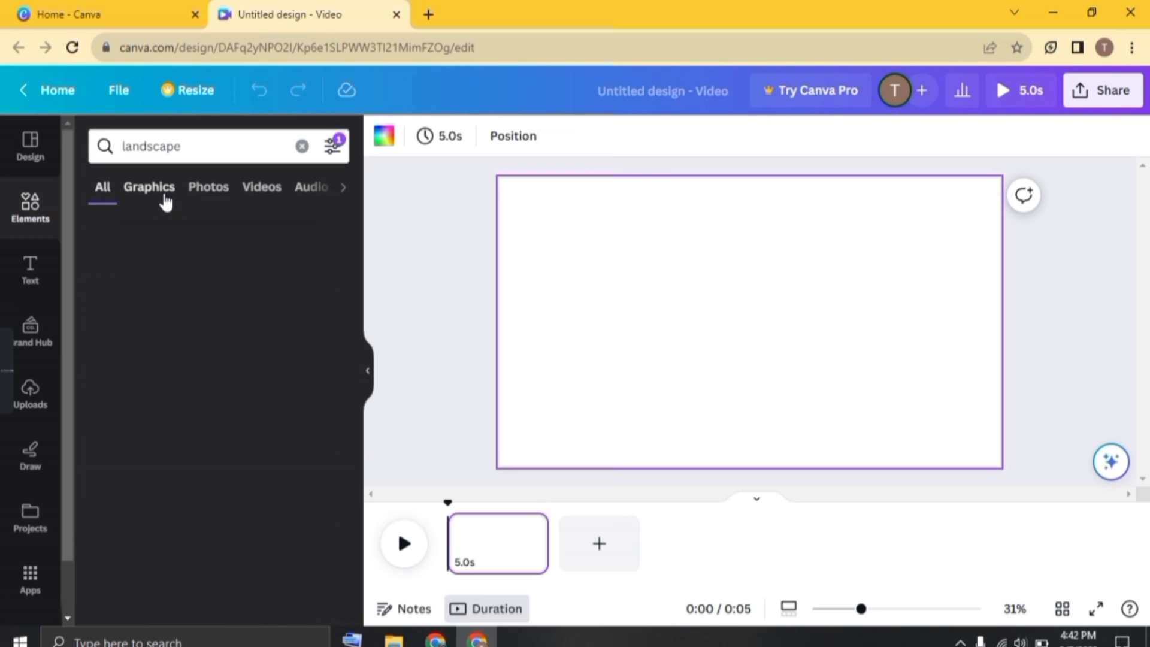
click(149, 186)
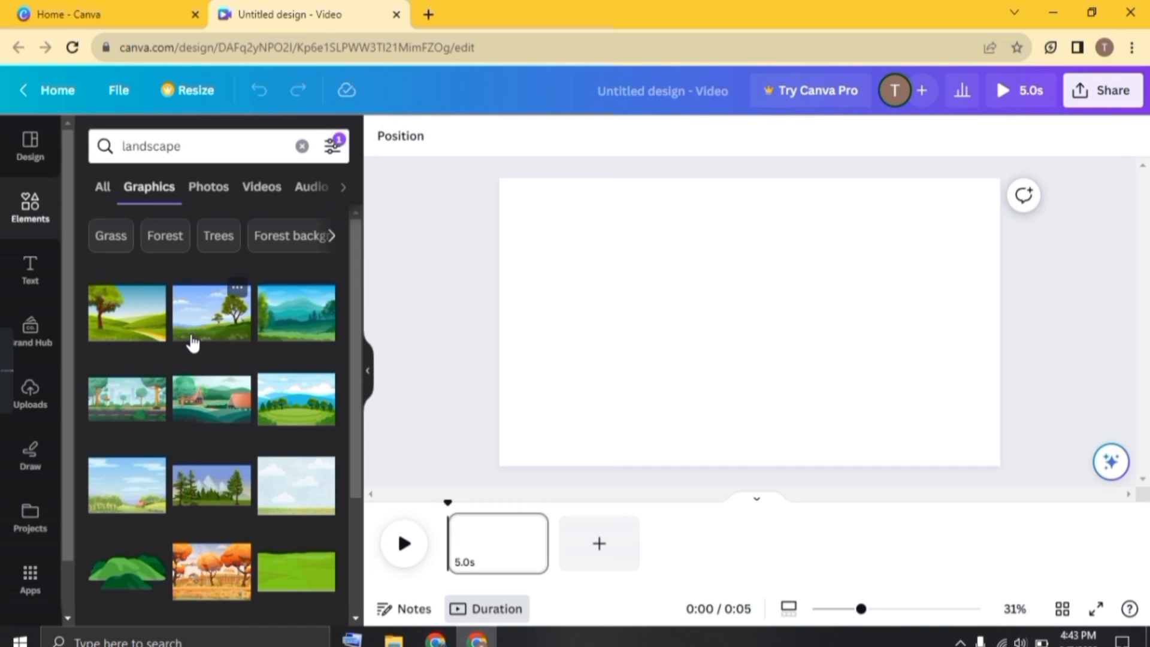
click(211, 312)
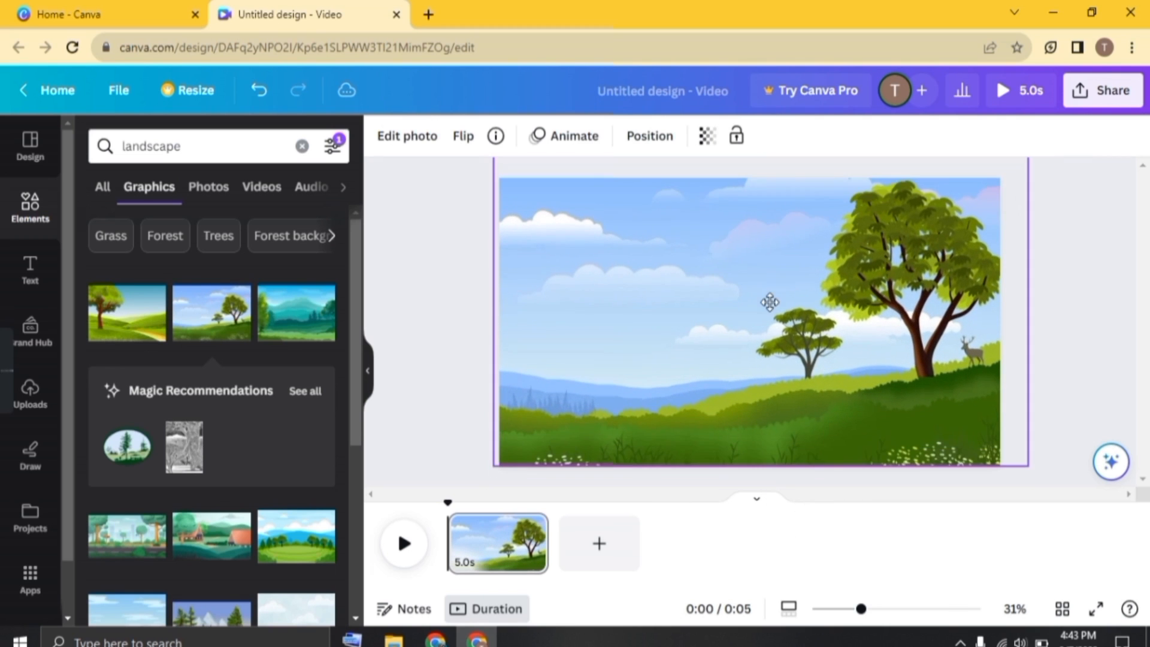
click(763, 300)
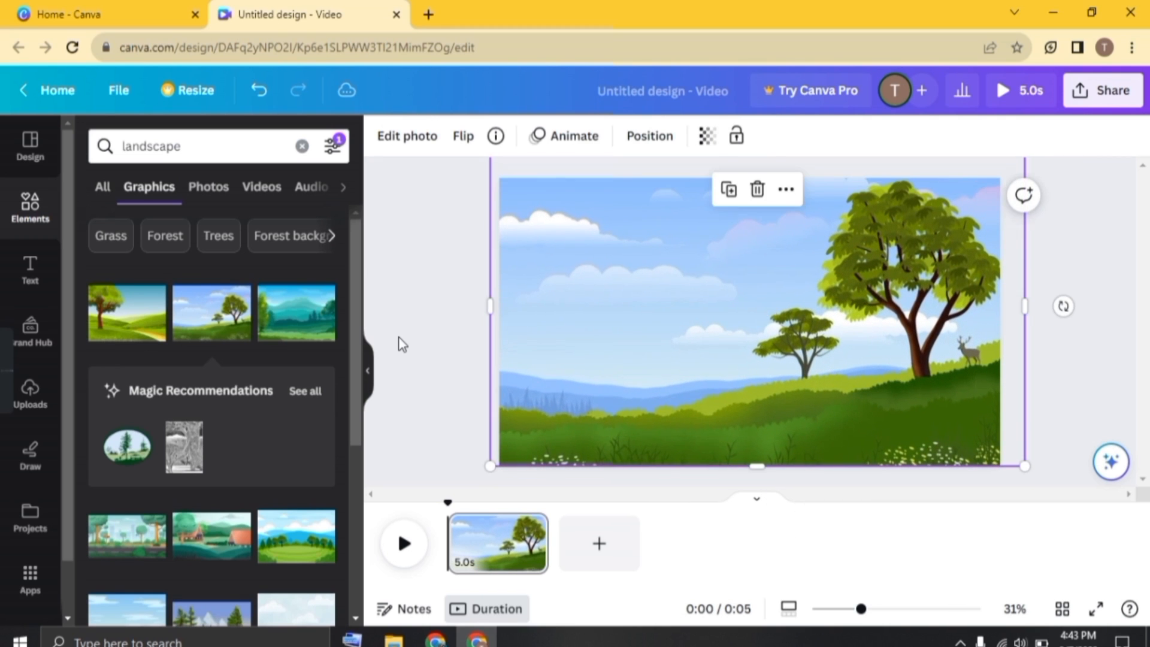
Add the tug-of-war children graphic from a 'childrens playing' search, then deselect it.
text(childr)
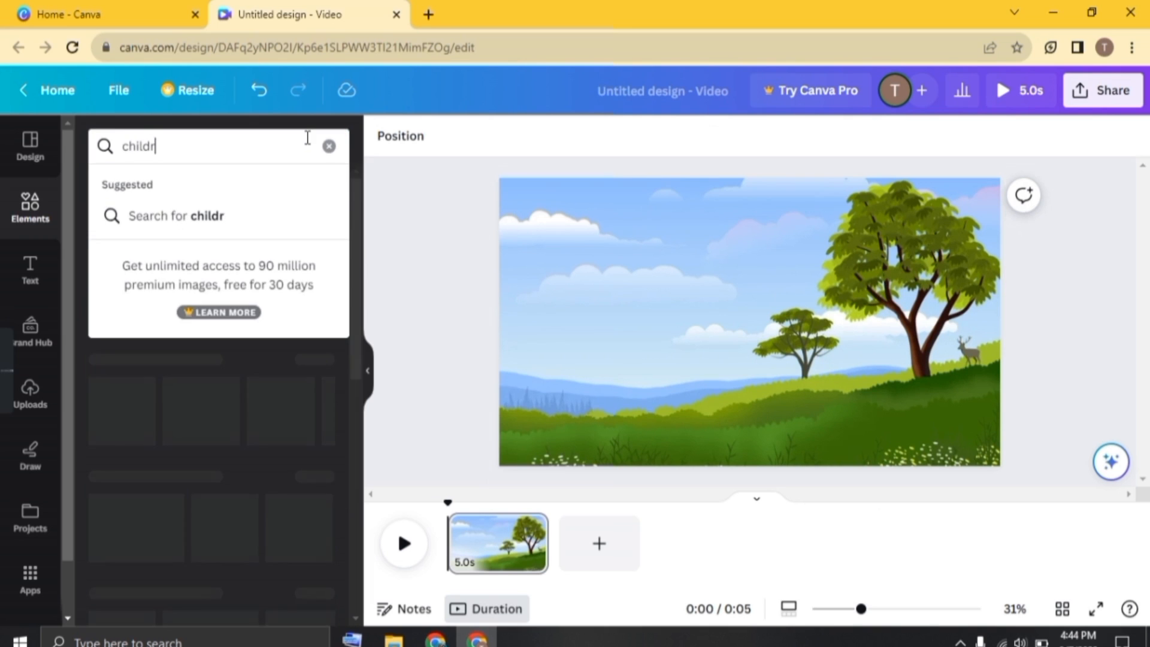
text(childrens playing)
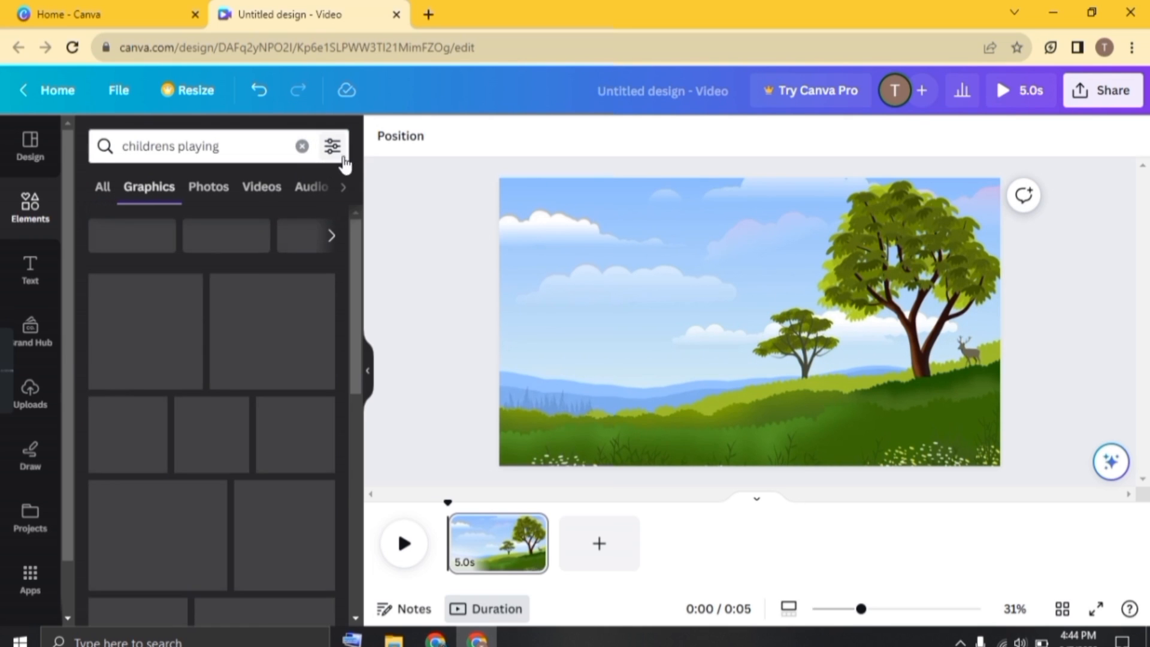
click(331, 146)
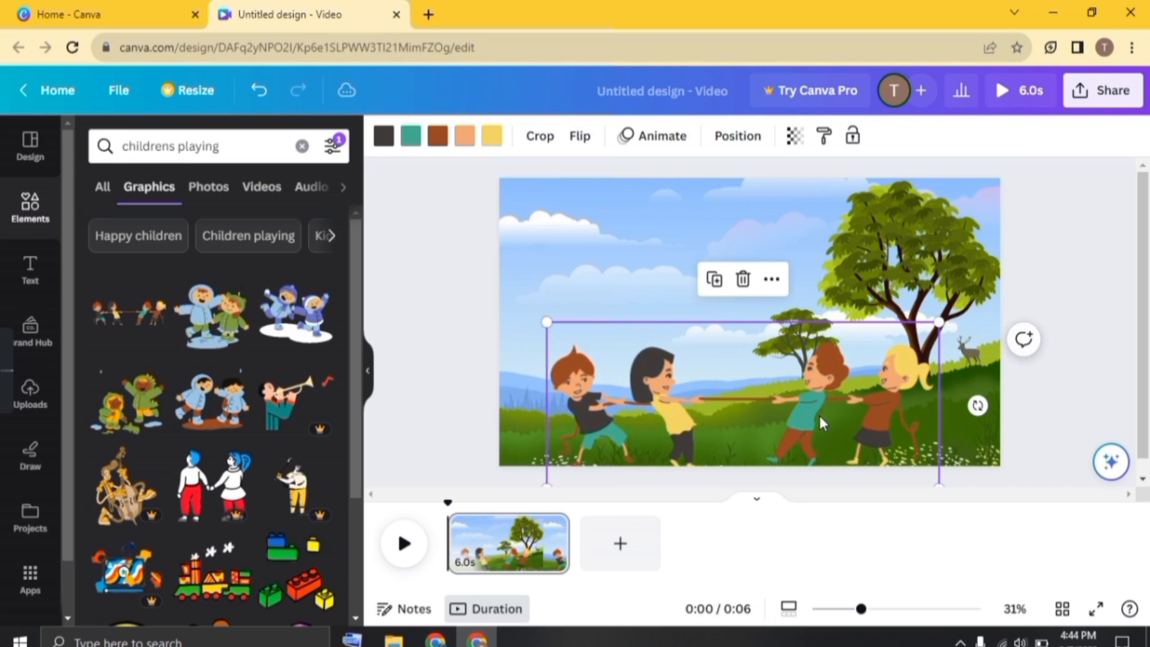
click(737, 136)
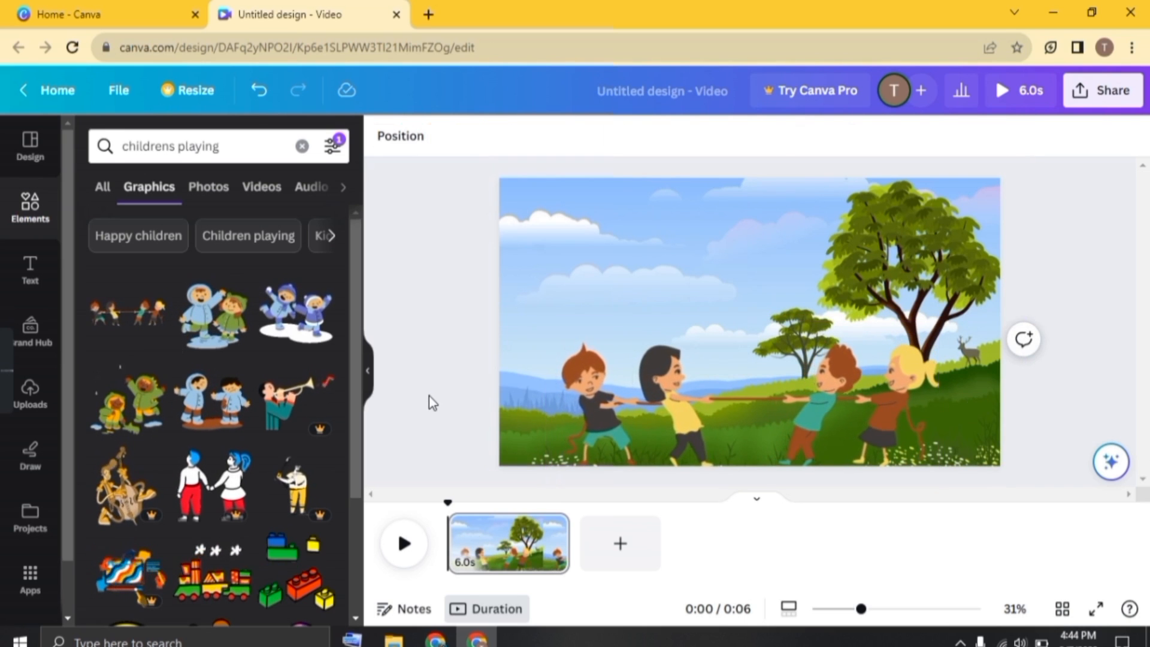
Add a 'birds' flock graphic, move it to the upper-left sky and start animating it.
text(birds)
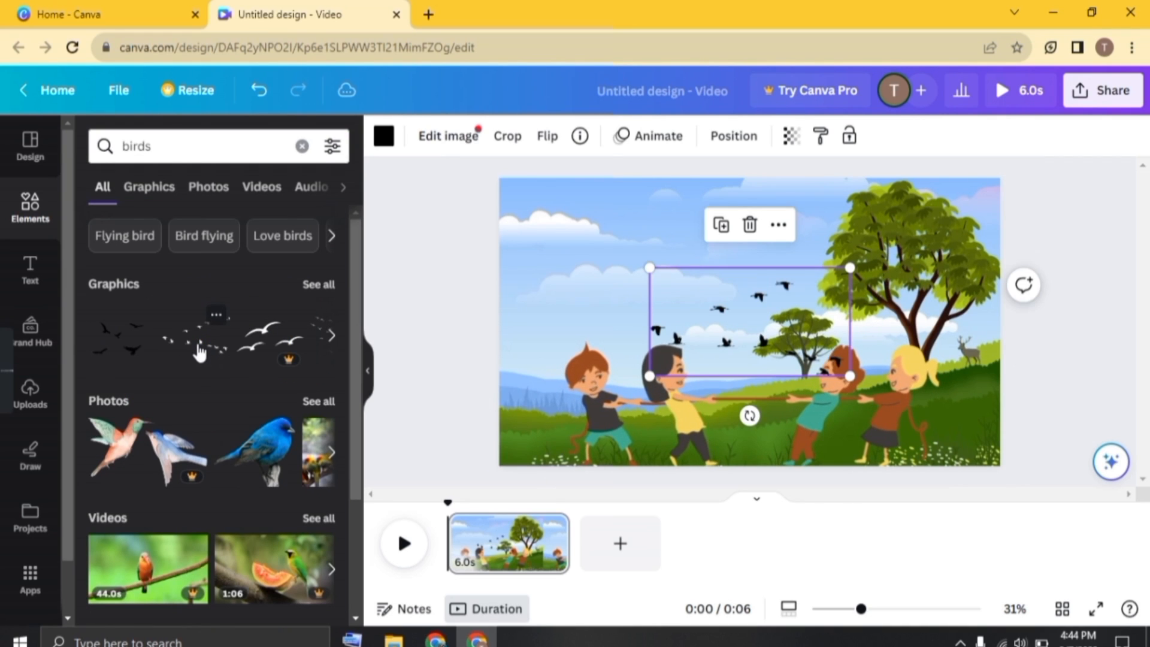
drag(748, 320, 615, 232)
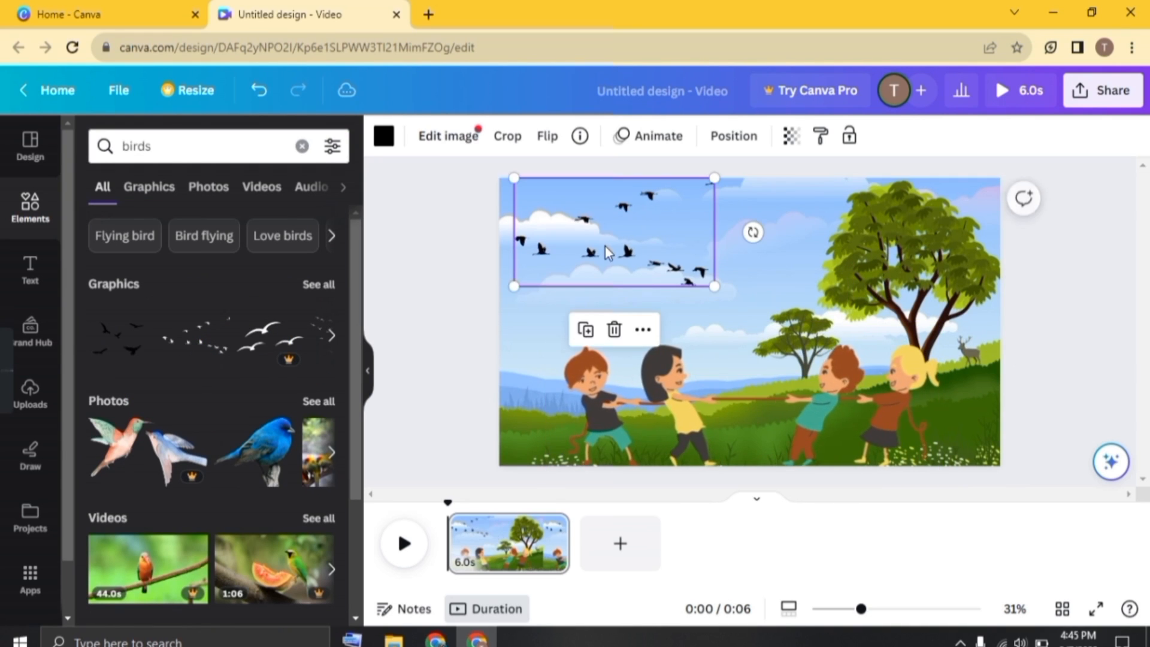
click(656, 136)
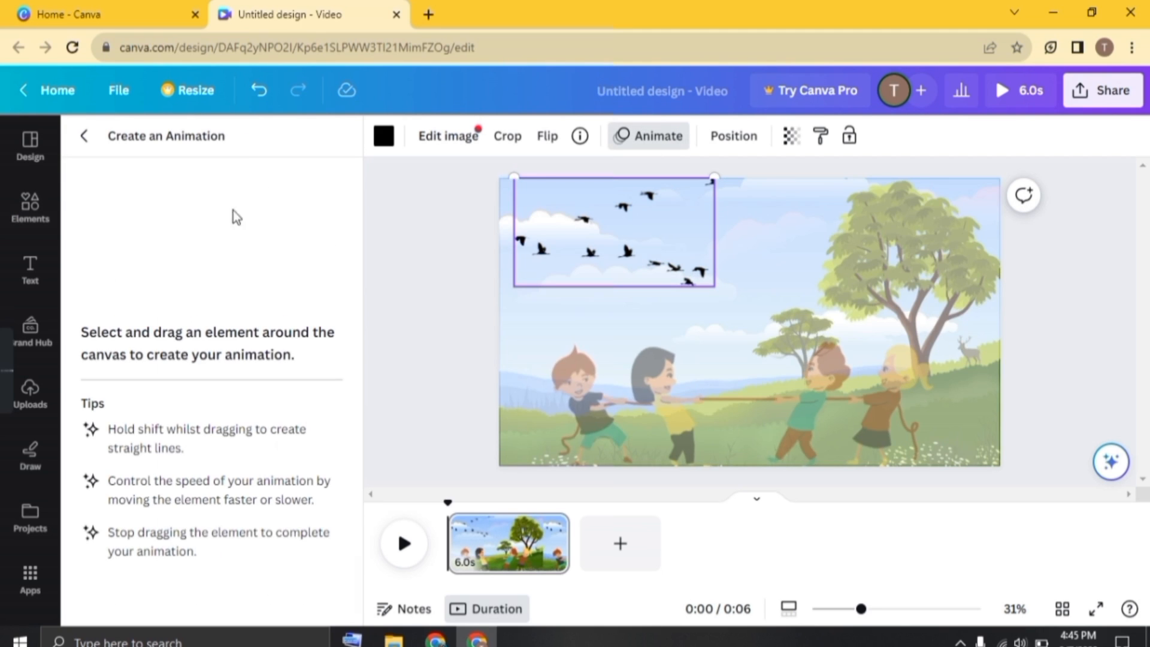
Record the birds' flight path across the sky with Steady motion and adjusted speed.
drag(615, 232, 719, 242)
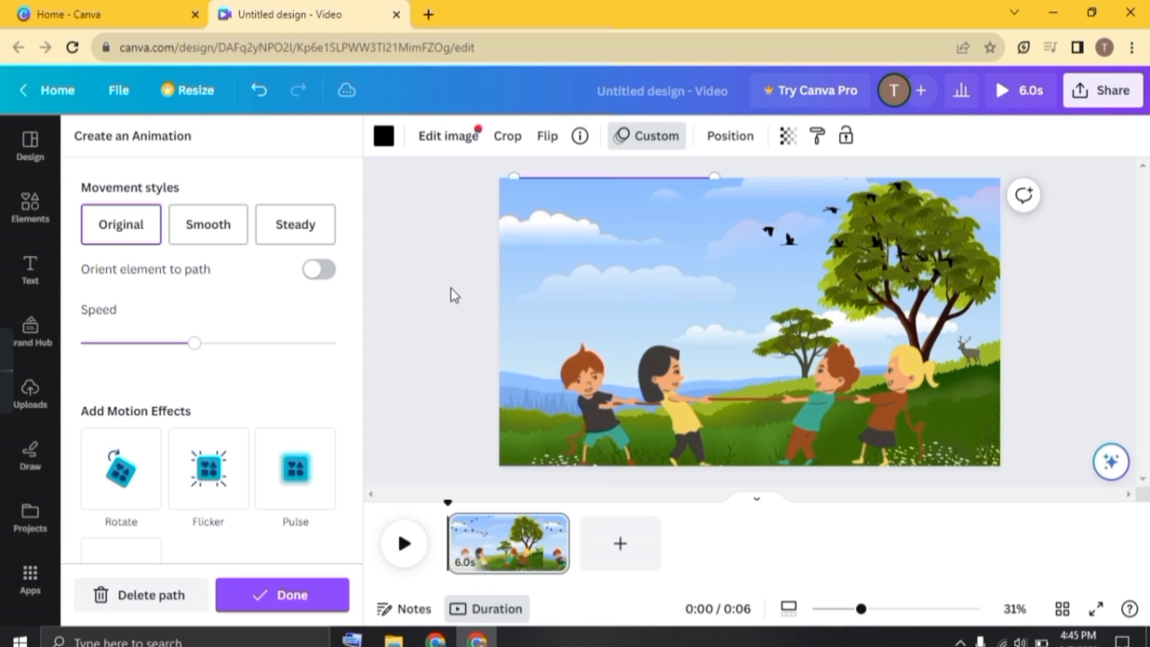
click(208, 224)
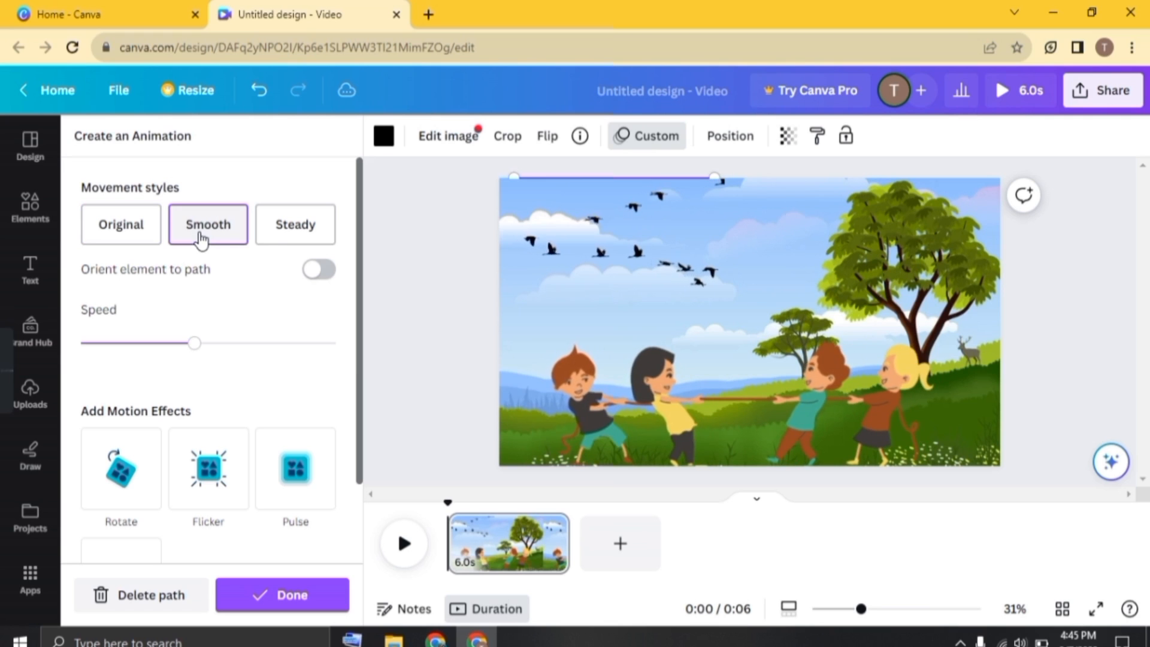
click(294, 223)
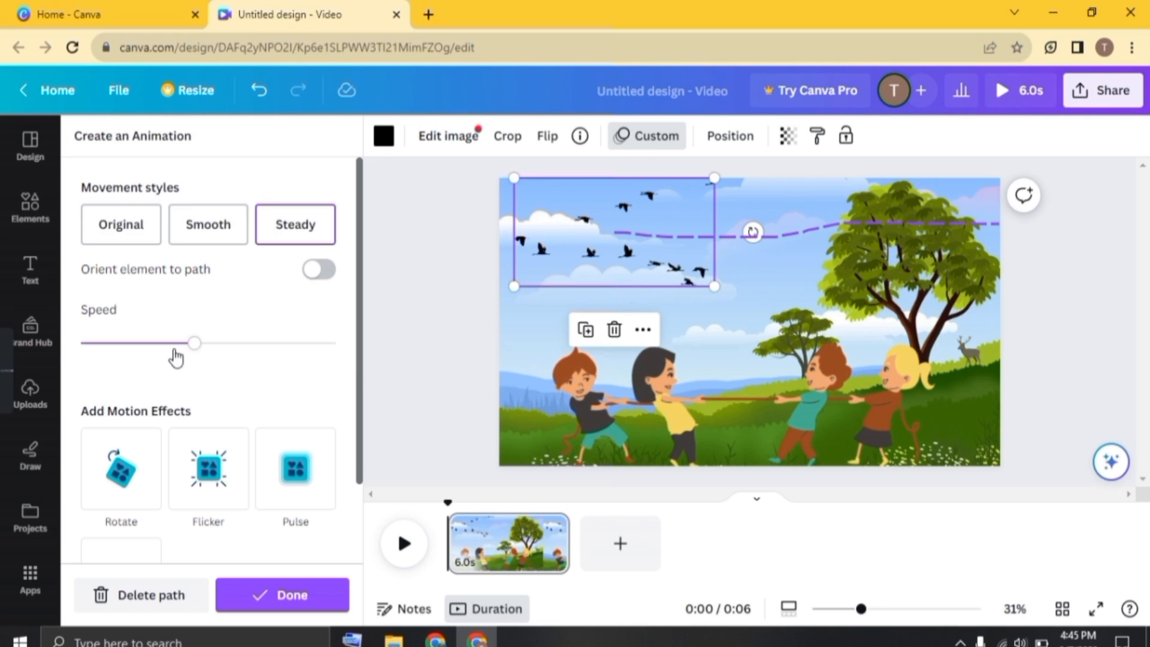
drag(194, 343, 121, 343)
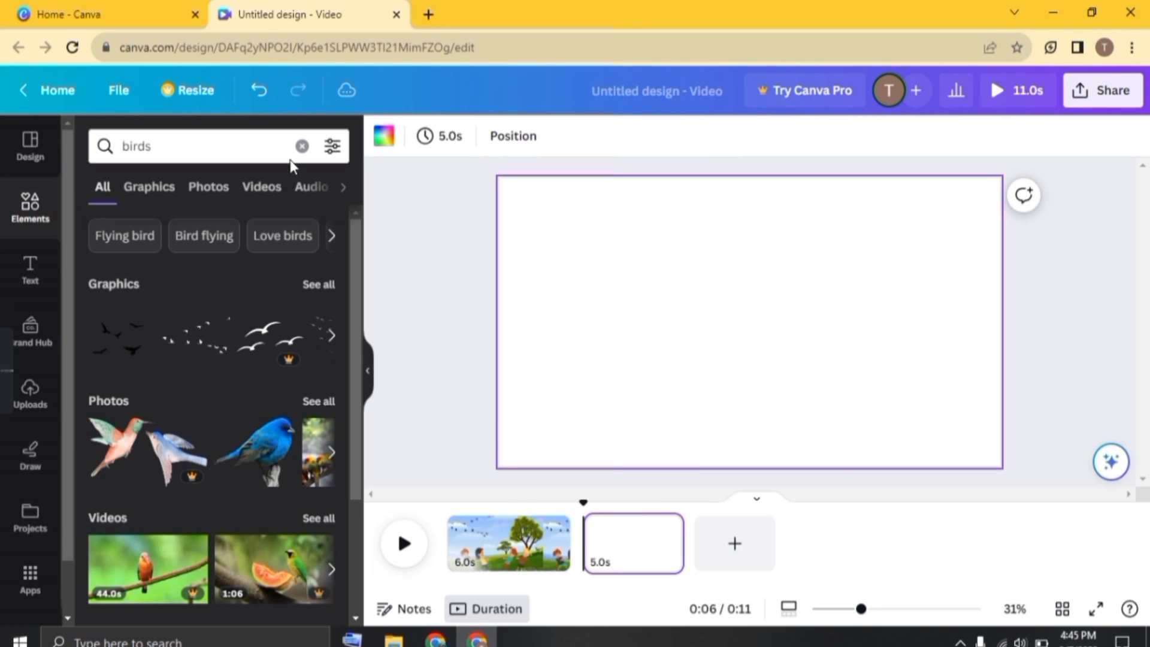
Add the pink beach lake illustration to page 2 from a landscape search.
text(landscape)
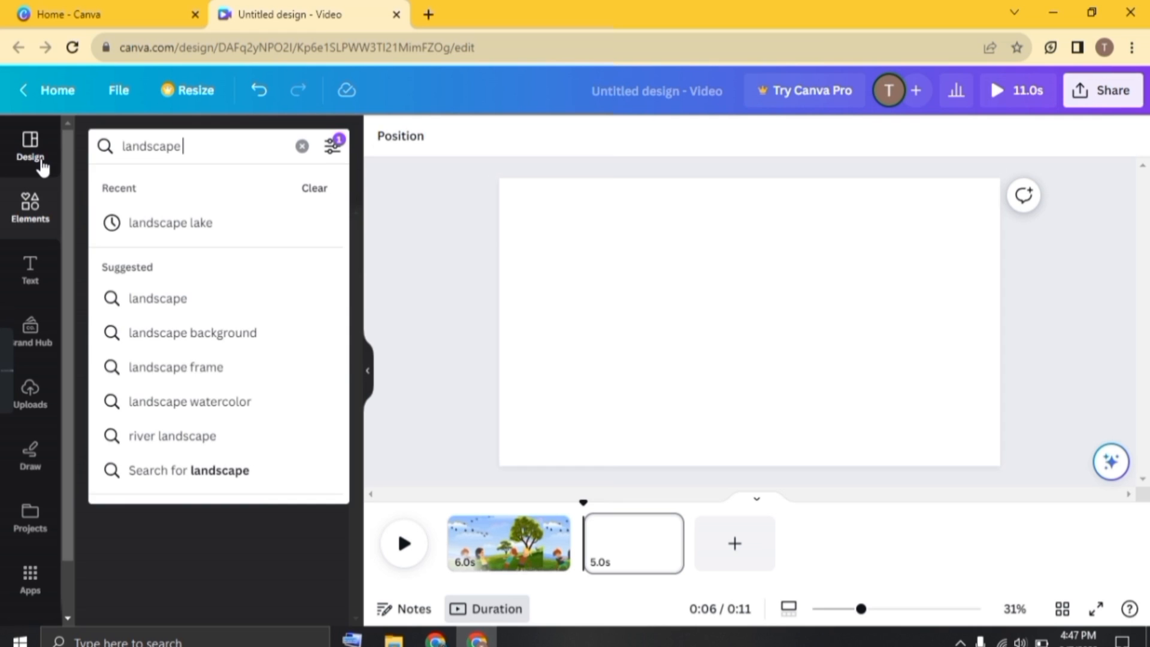
click(169, 223)
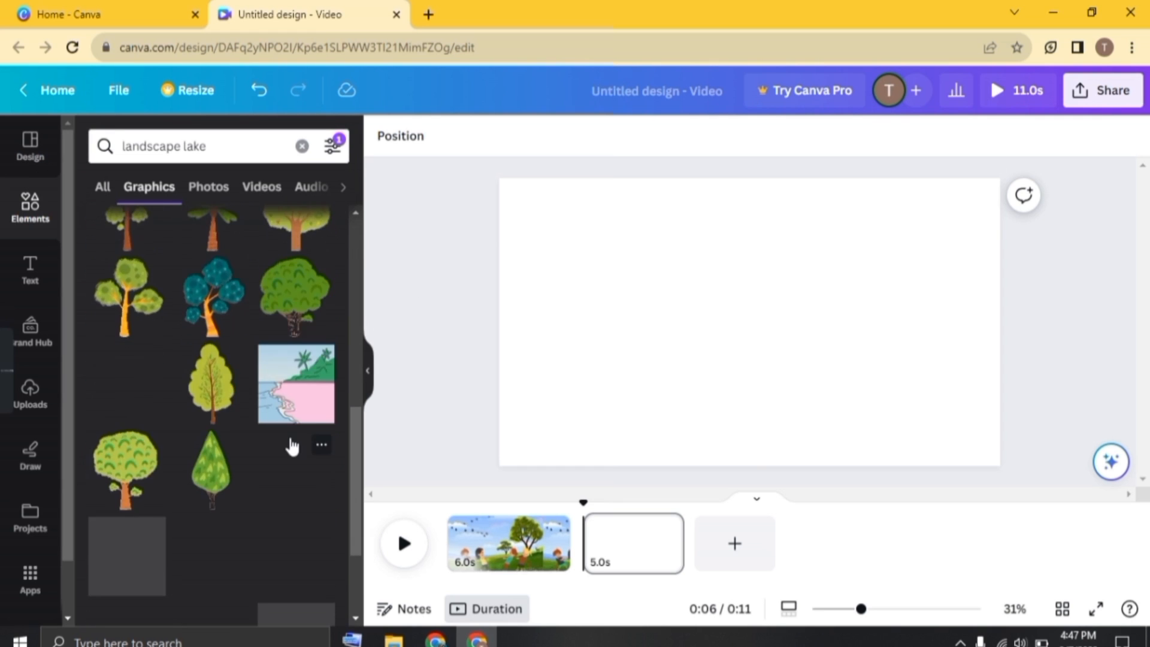
click(295, 382)
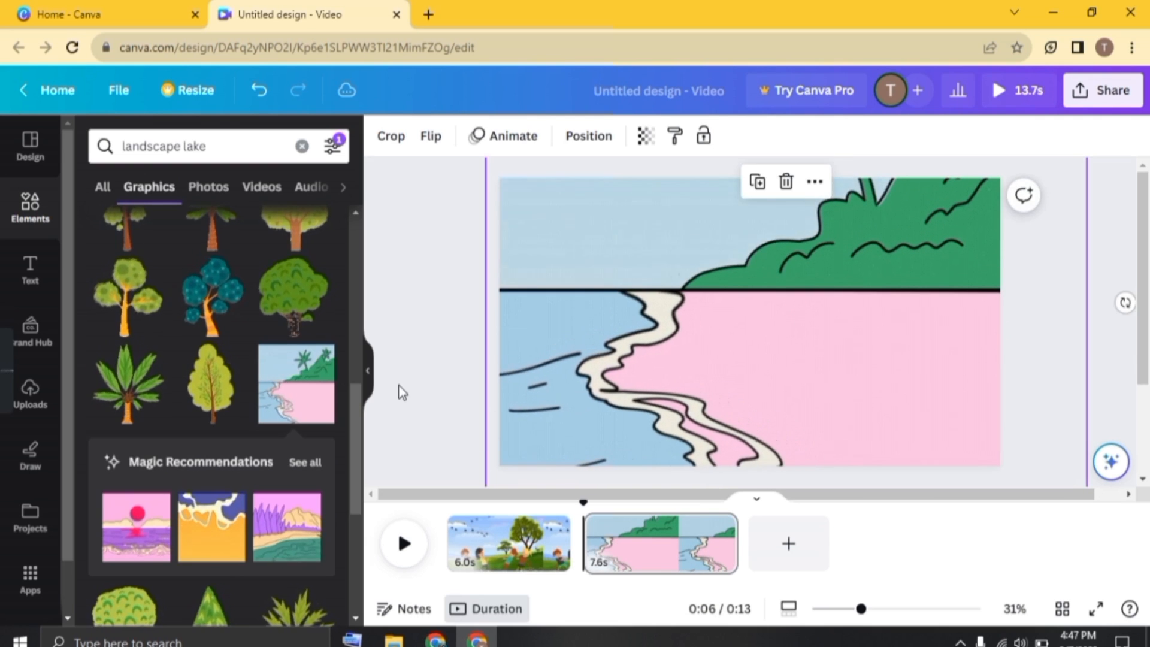
text(children on beach)
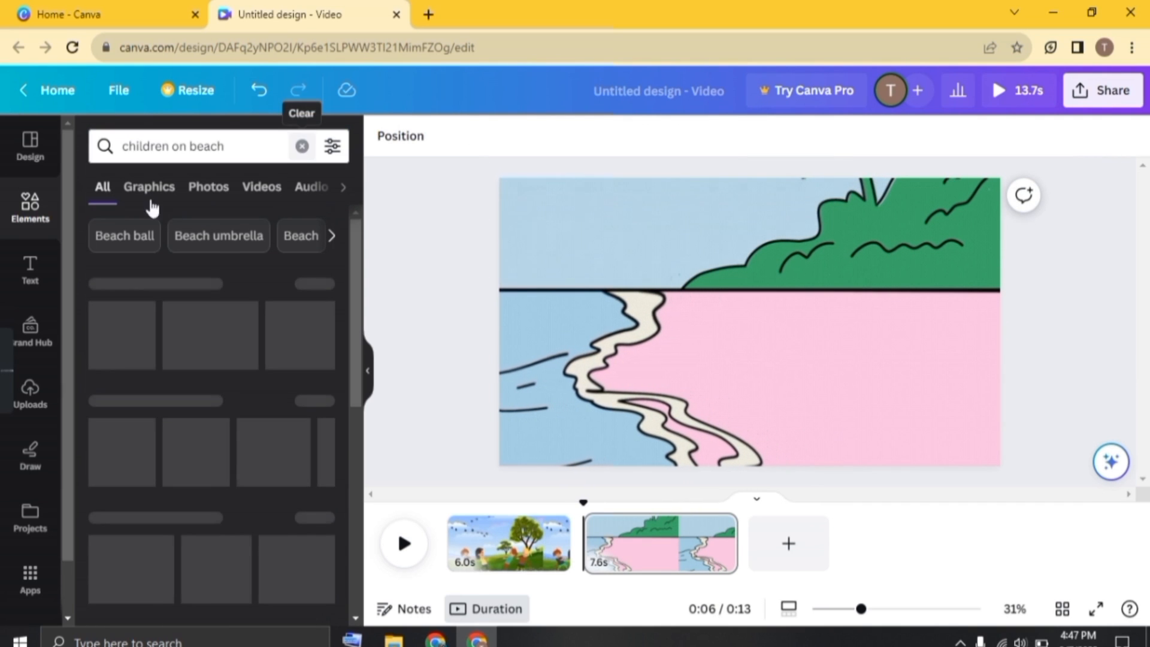
Add horizontally flipped seesaw children to the beach and apply a Dissolve transition.
click(149, 187)
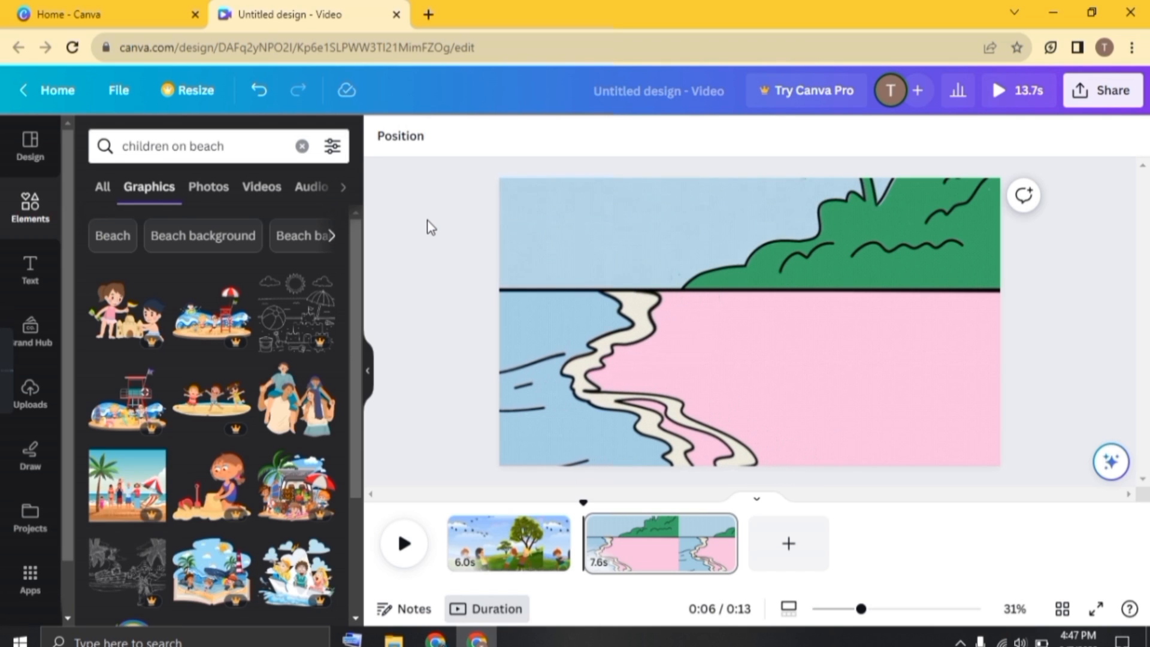
click(333, 146)
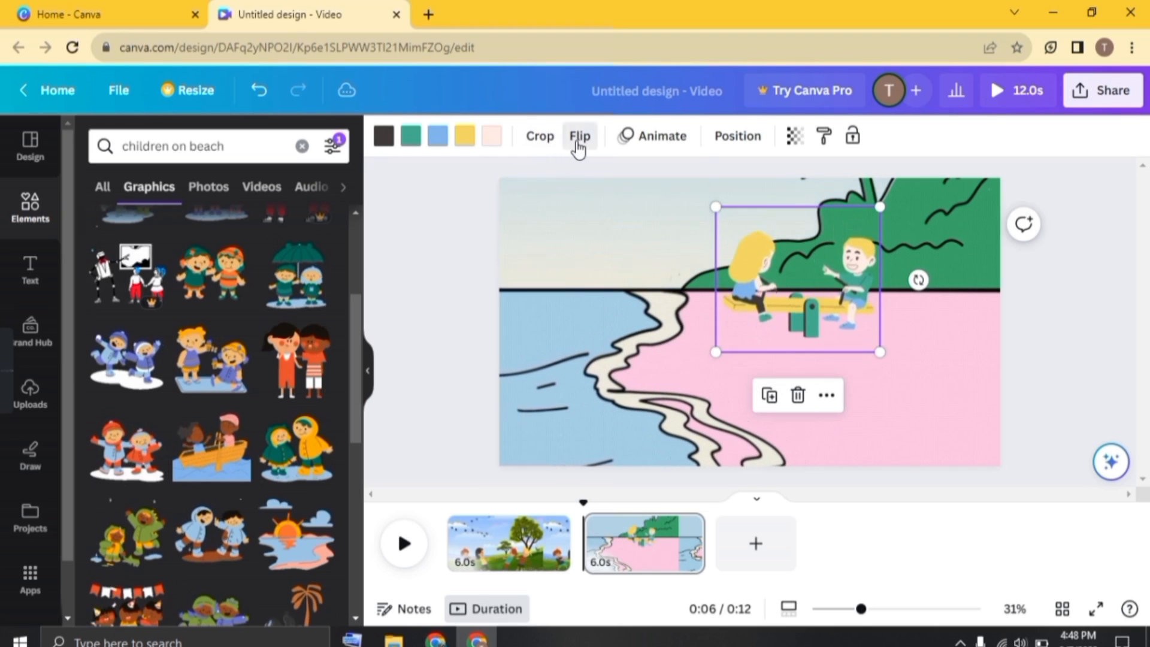
click(580, 137)
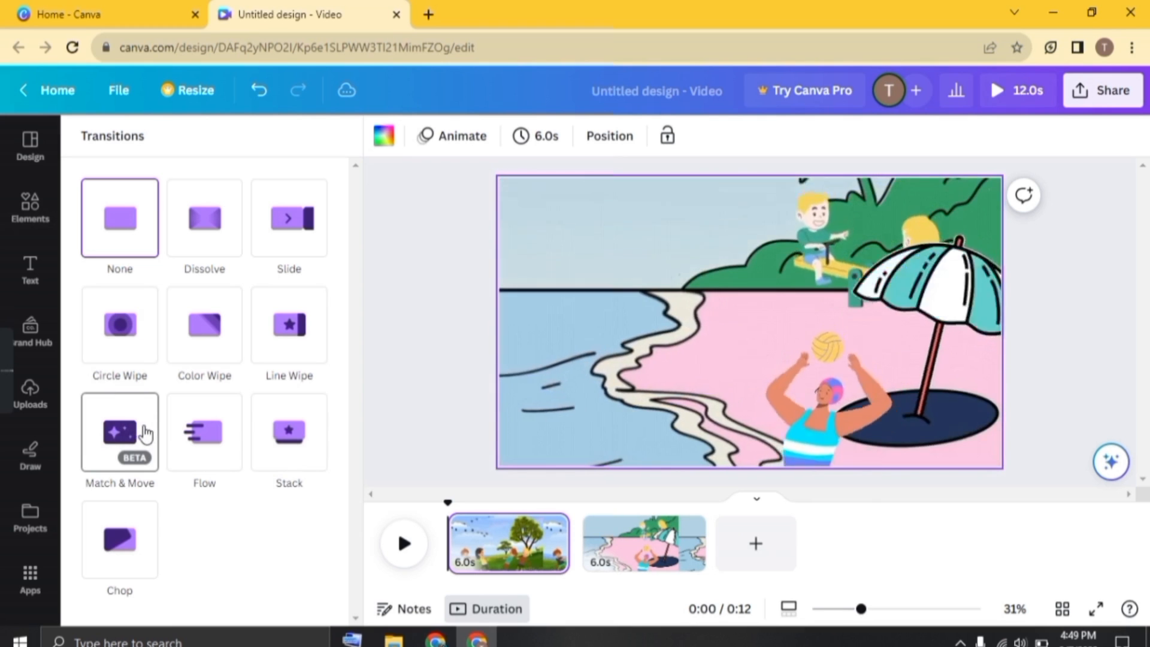
click(203, 218)
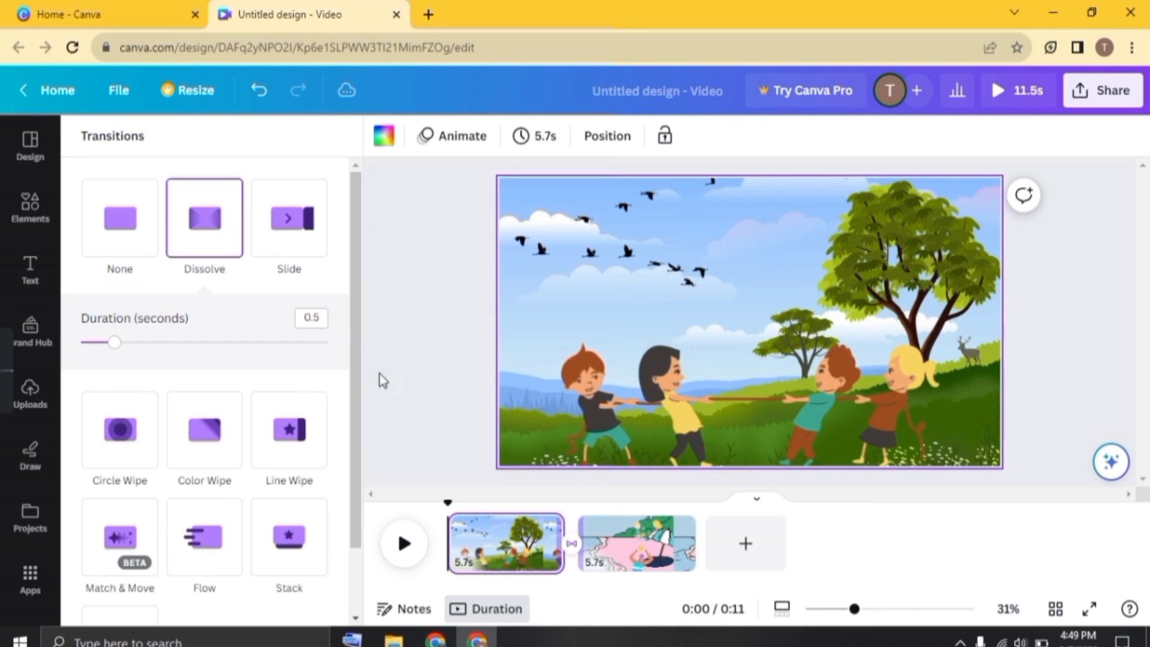
Play the video preview, then bring up MP4 download settings for all pages.
click(29, 210)
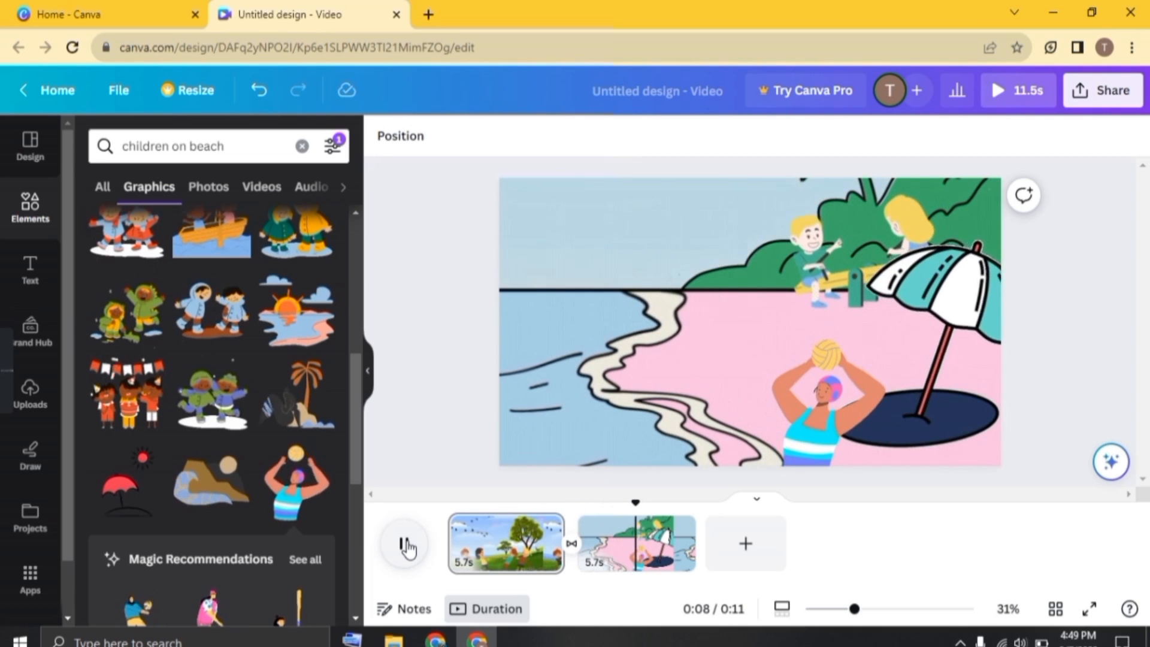
click(404, 545)
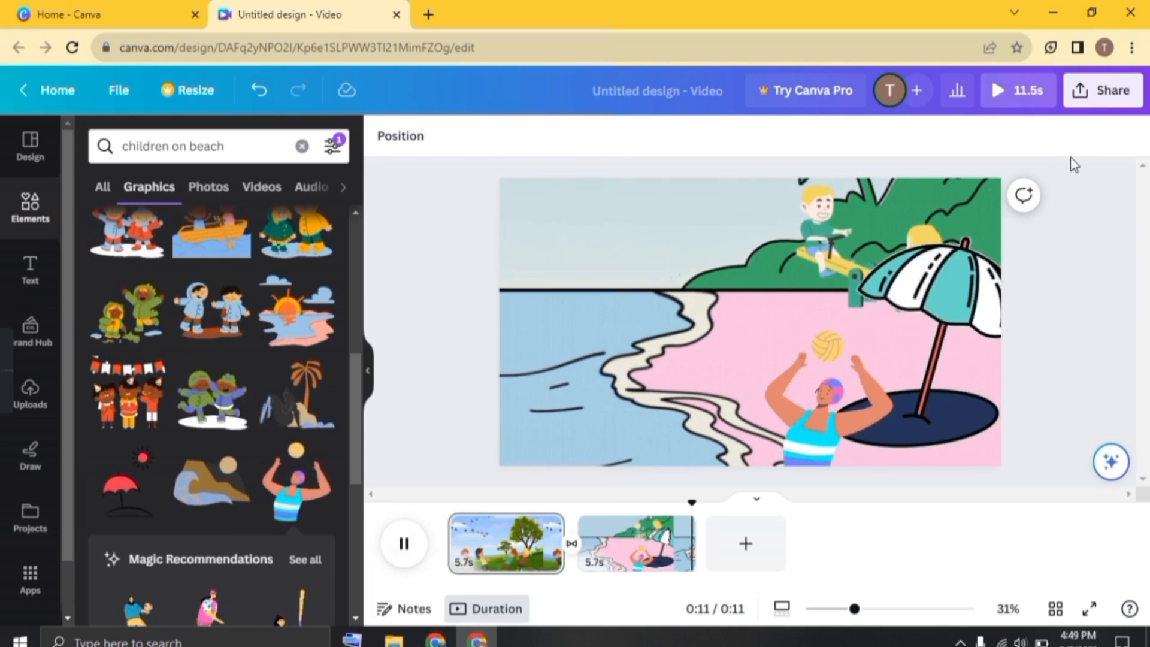
click(1101, 90)
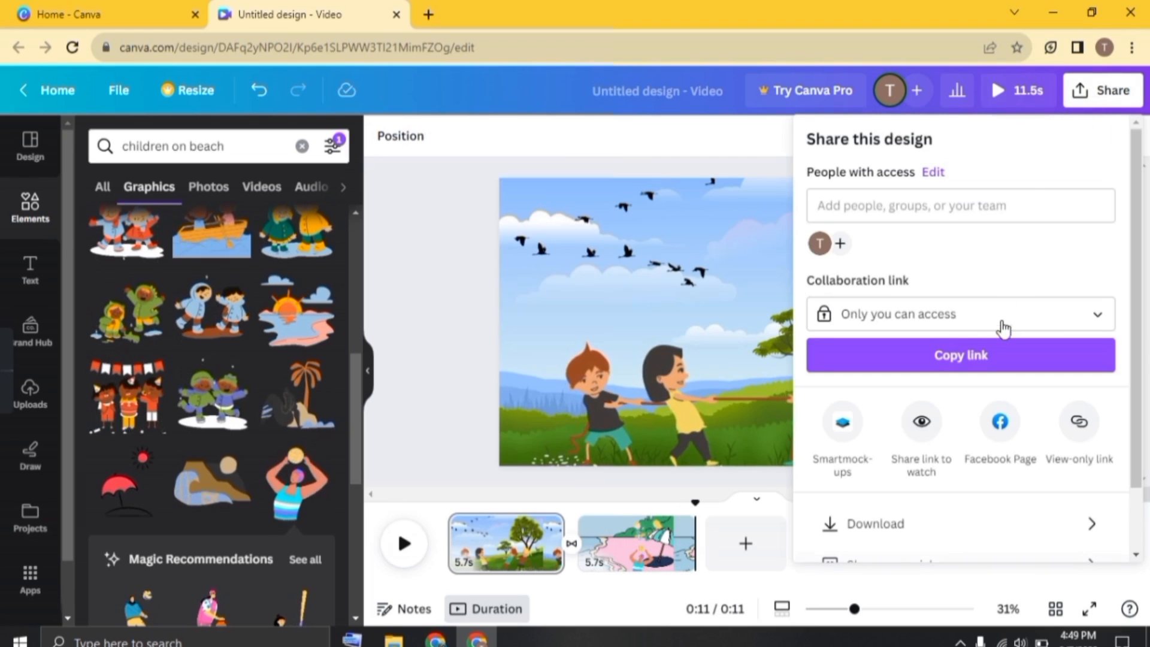
click(868, 523)
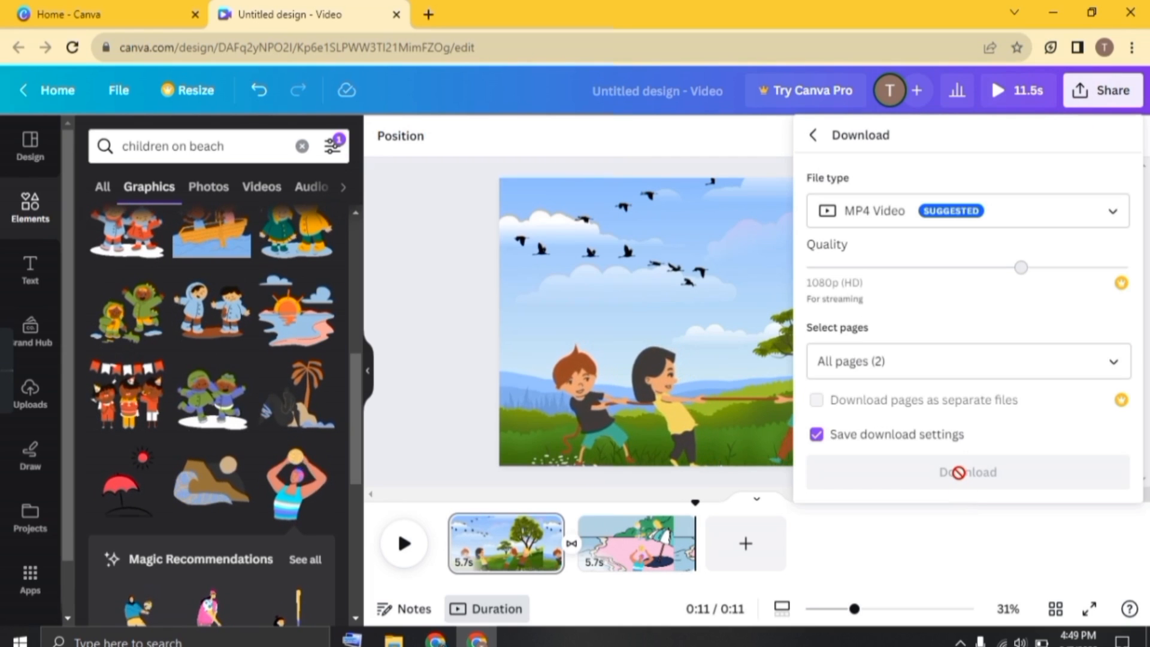